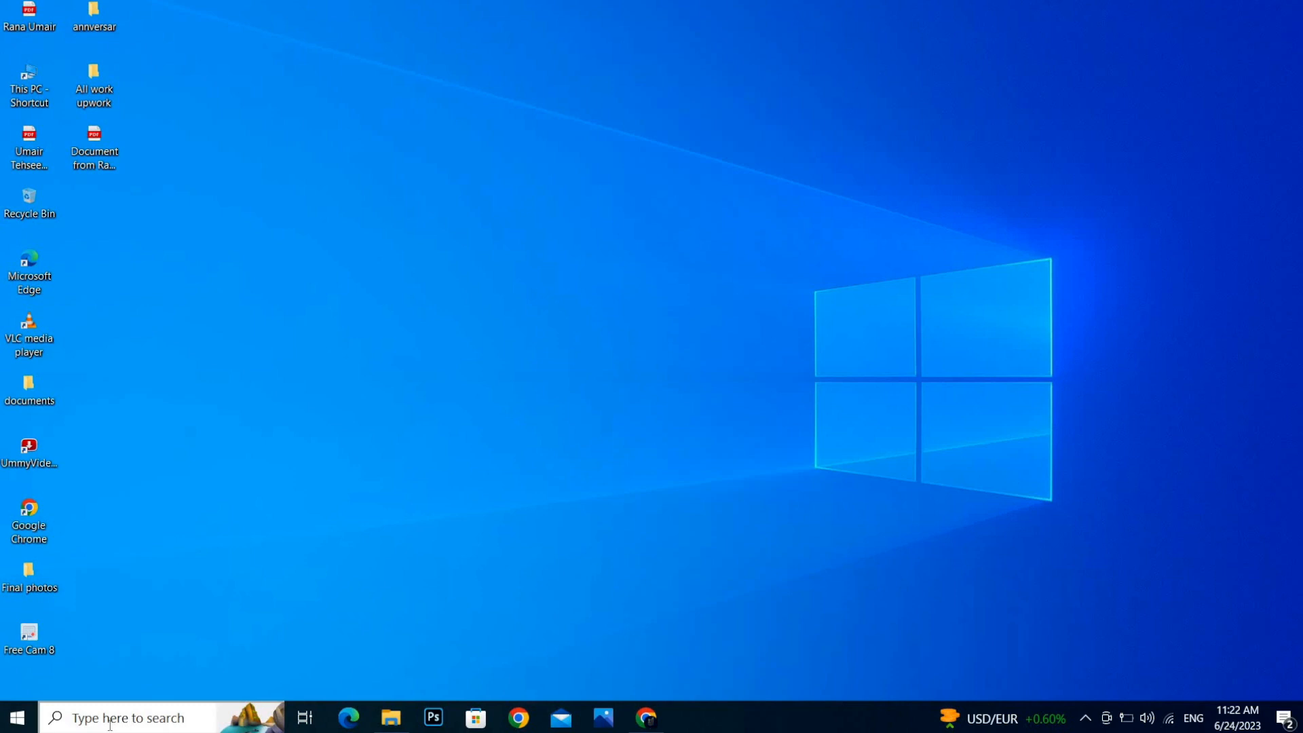
Search Windows for 'internet options' so the control panel item appears as best match.
left_click(125, 716)
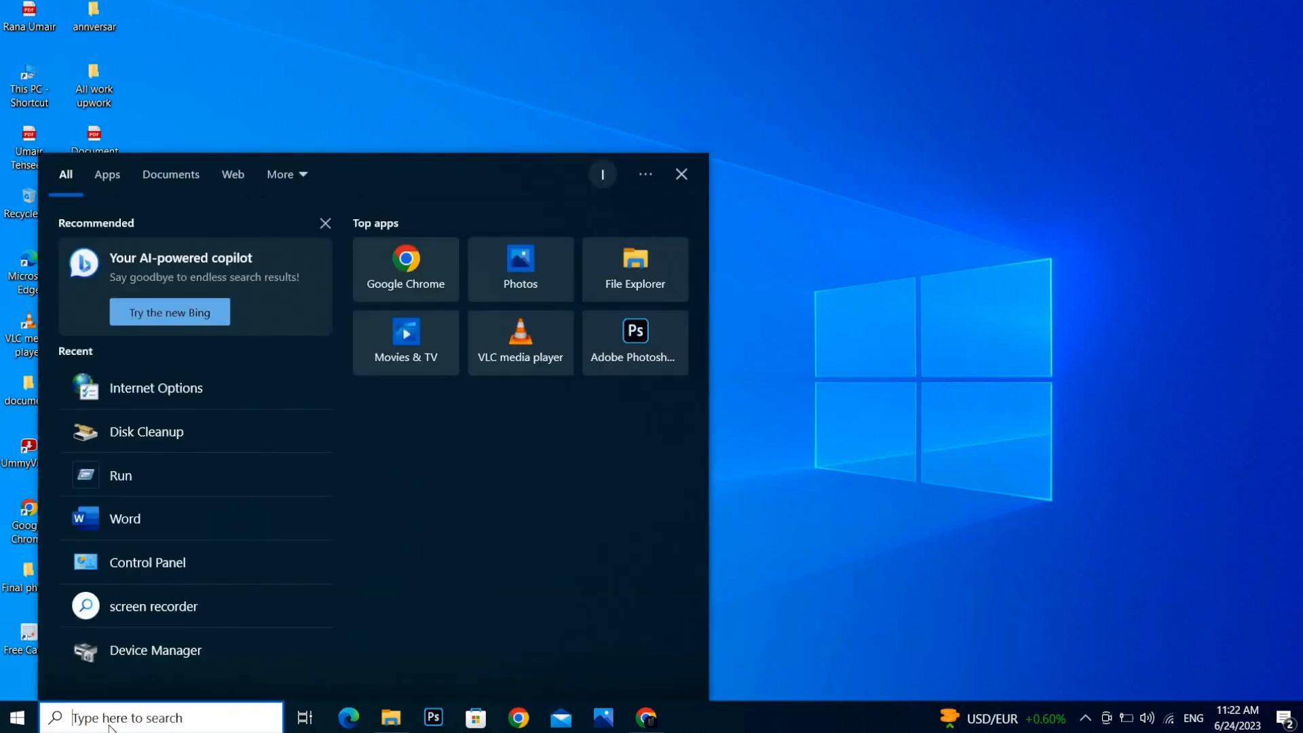
type("internet options")
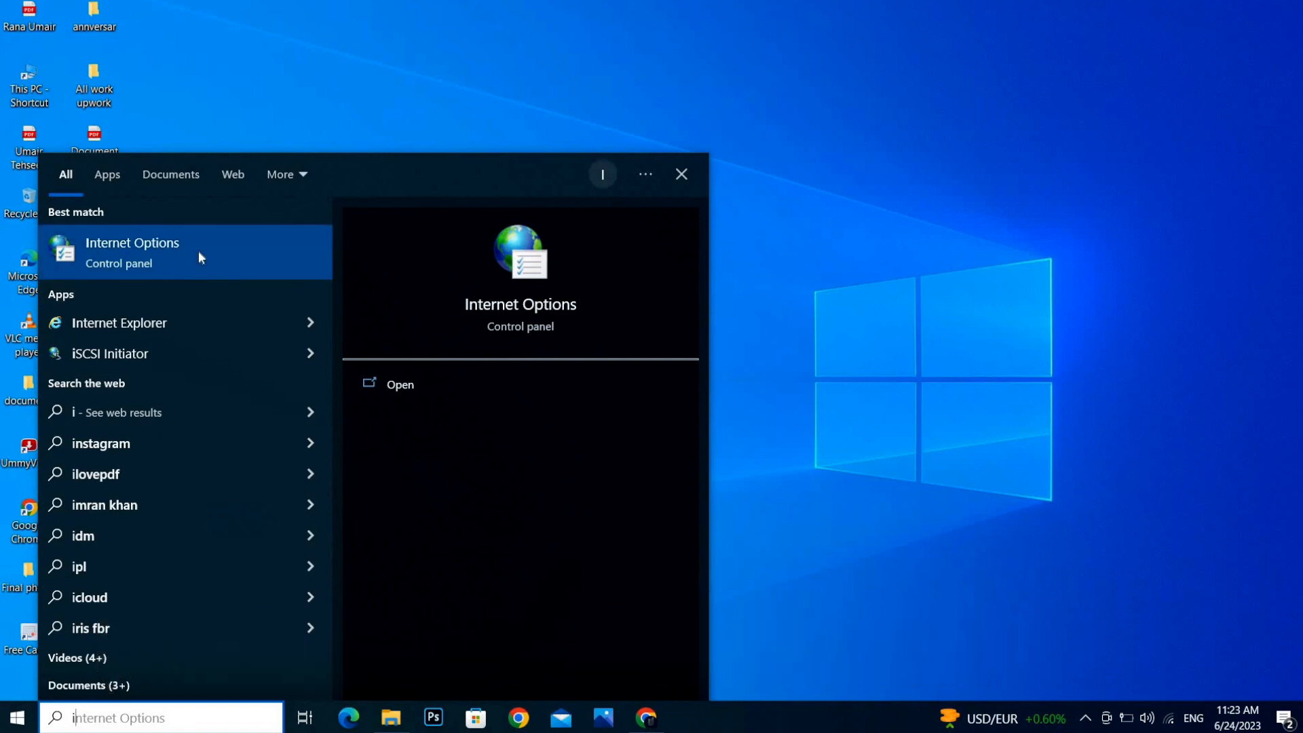
Launch Internet Properties from the result and bring up Delete Browsing History from the General tab.
left_click(131, 250)
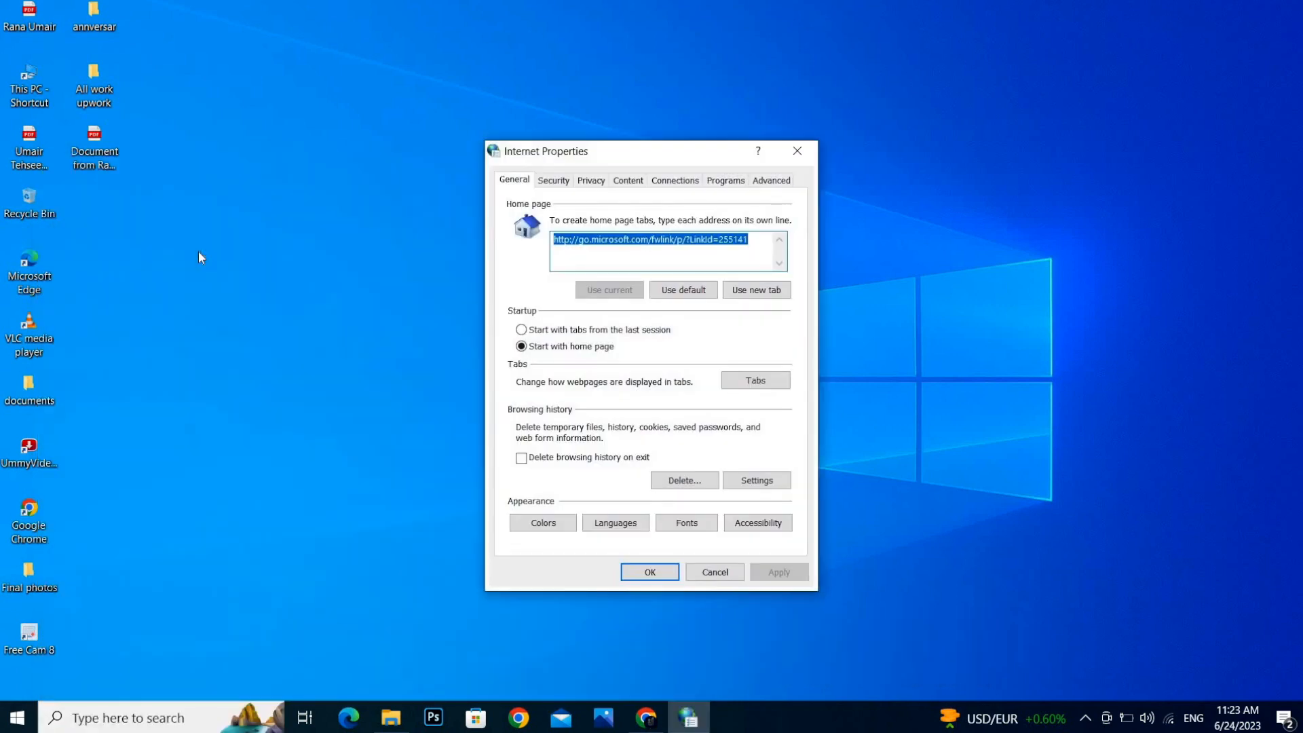
mouse_move(468, 243)
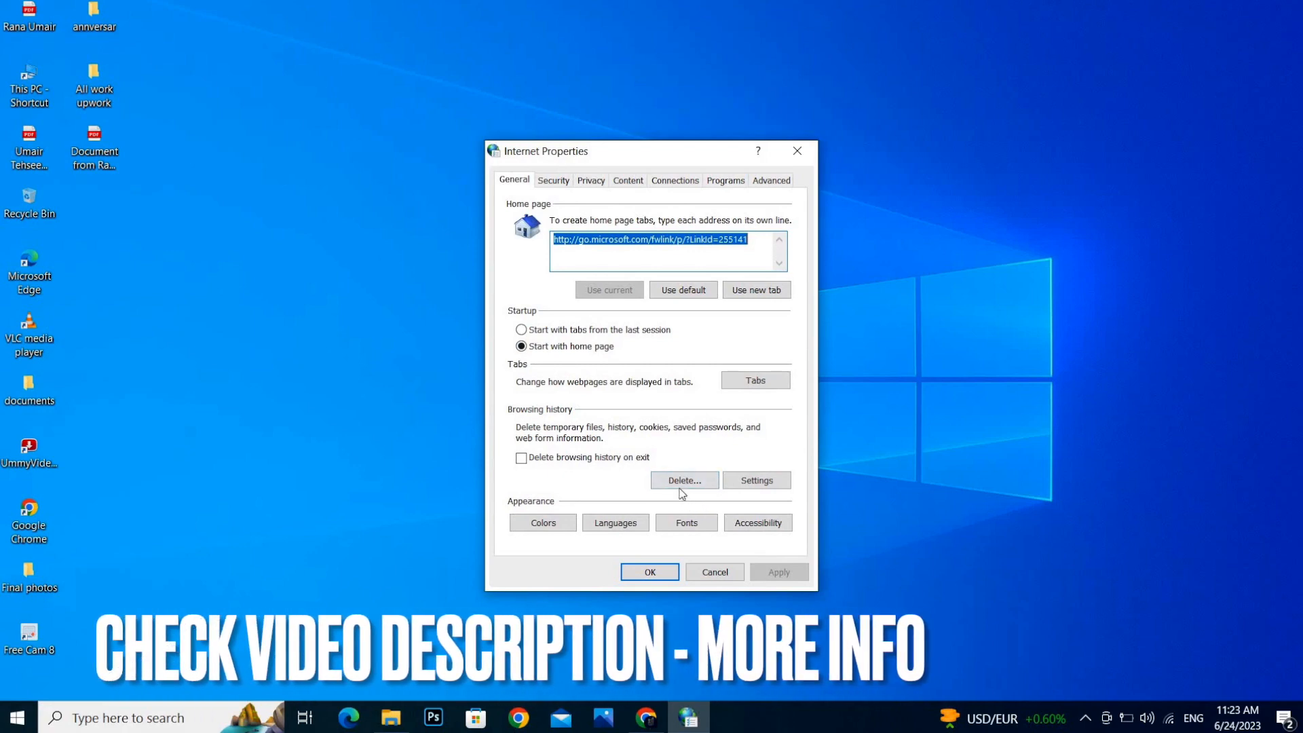
left_click(683, 479)
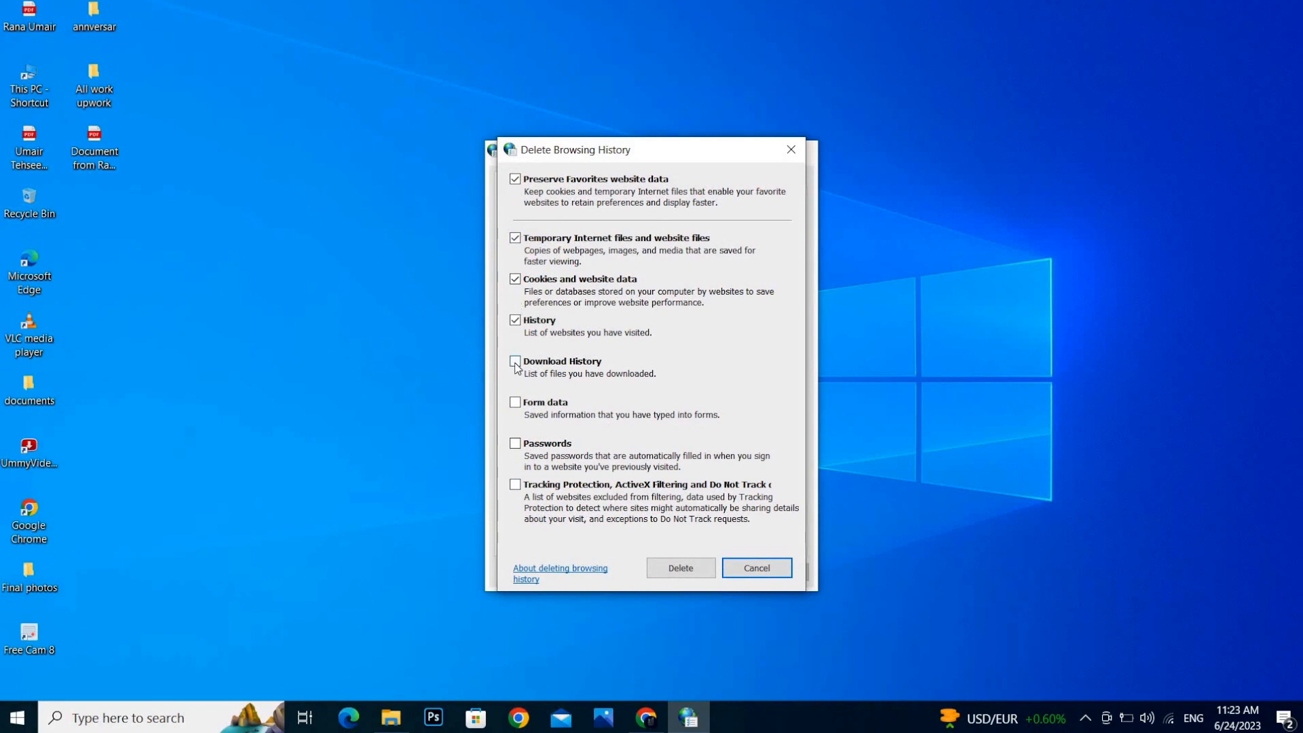
Tick Download History so the first five deletion categories are all checked.
left_click(515, 365)
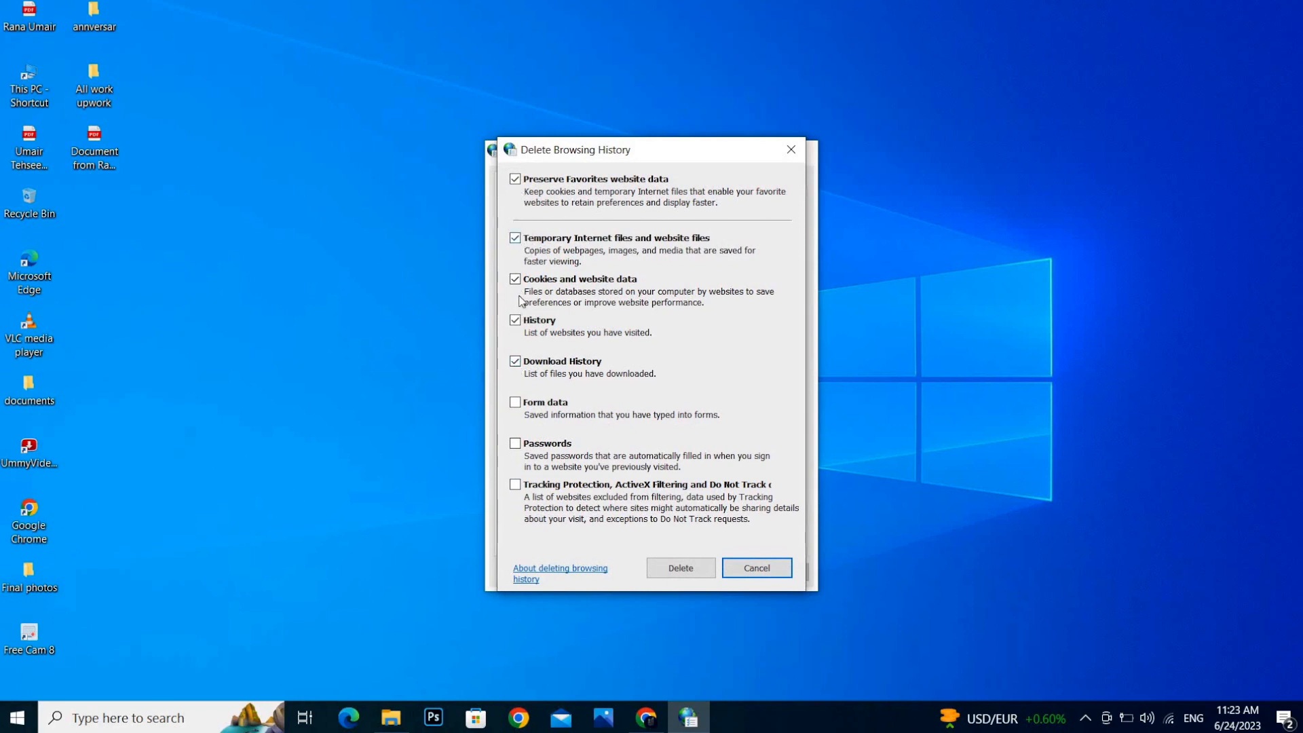